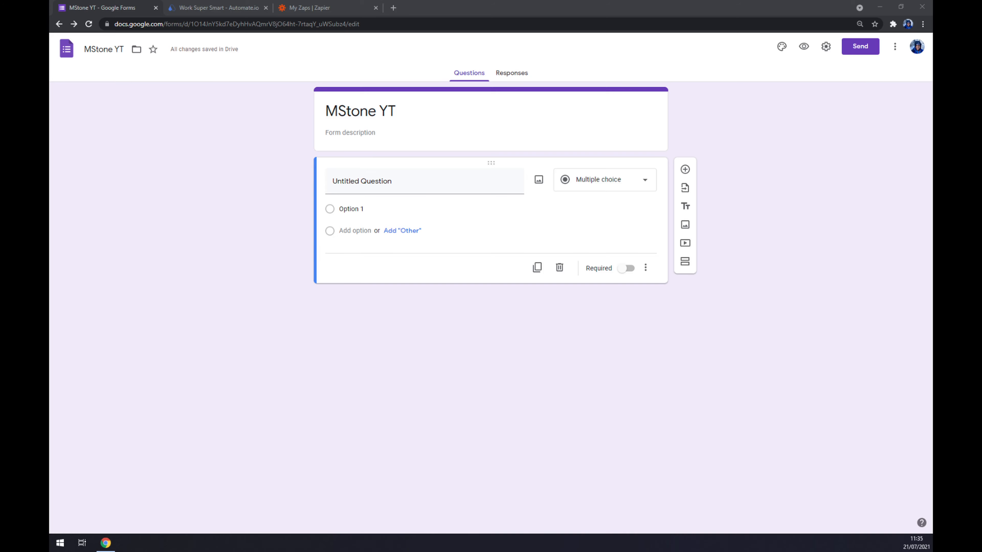
# - Switch from the MStone YT form editor to the Automate.io browser tab
pyautogui.click(216, 7)
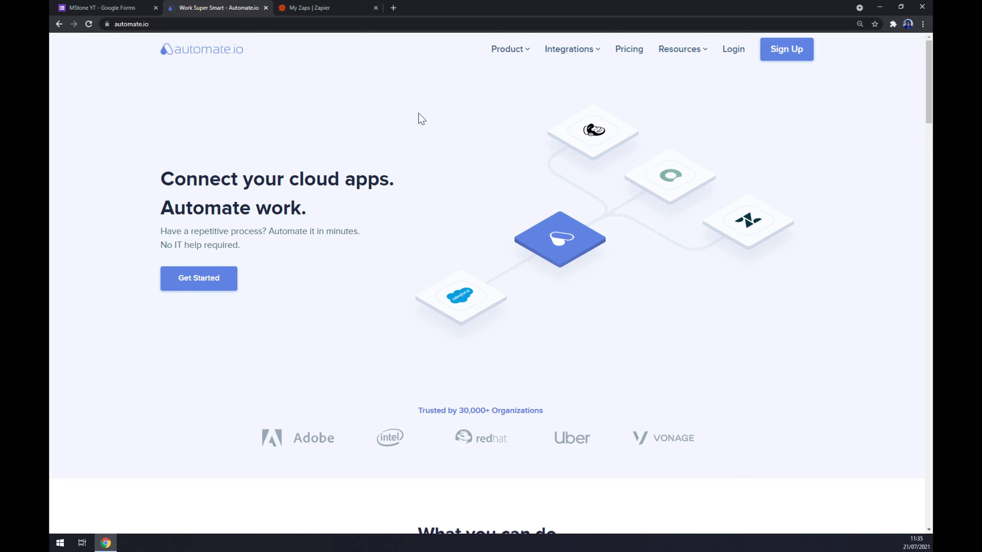
# - Show all app integration categories from Automate.io's Integrations menu
pyautogui.click(569, 49)
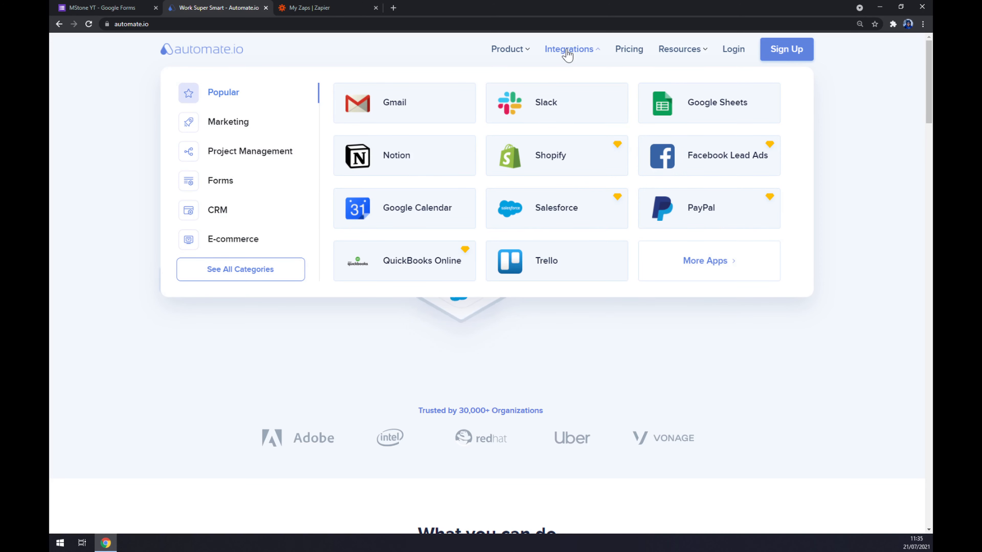
pyautogui.moveTo(240, 270)
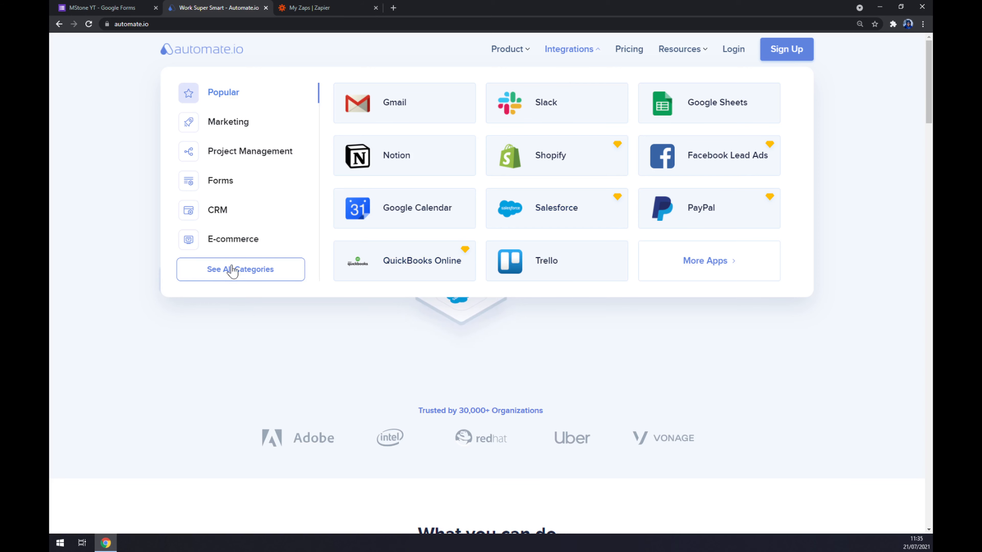
pyautogui.click(240, 269)
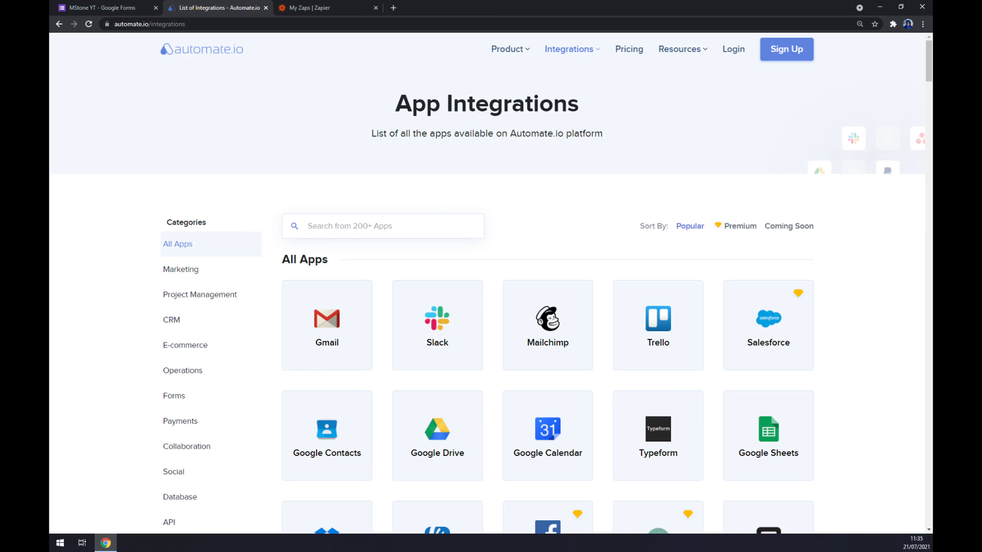
# - Find Google Forms via 'forms' search, then filter its partner apps by 'zoho'
pyautogui.click(382, 226)
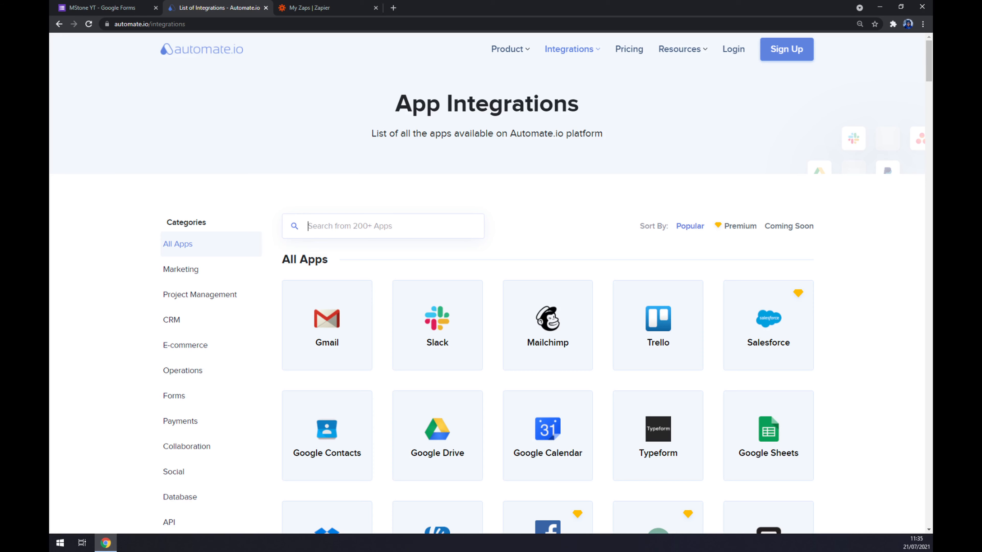
pyautogui.write('forms')
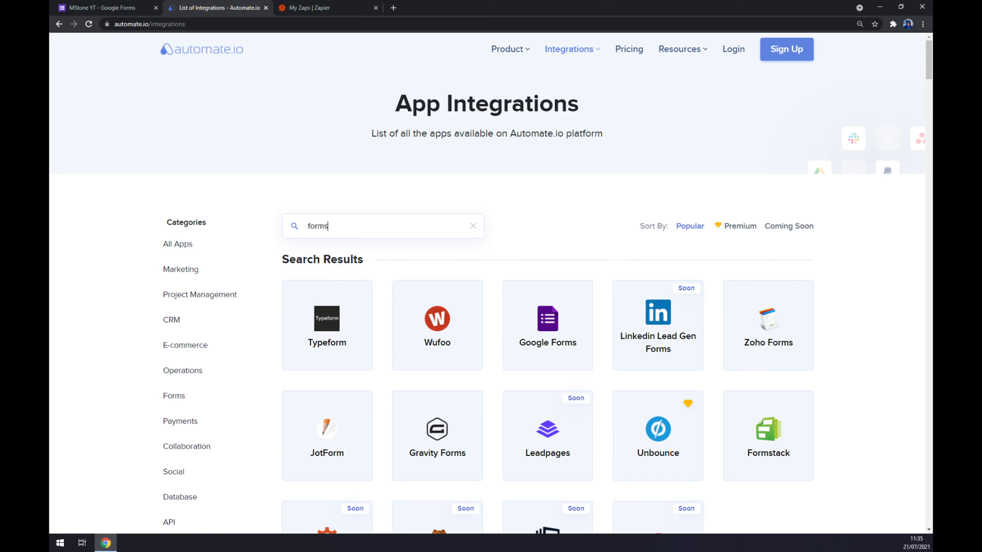
pyautogui.click(546, 324)
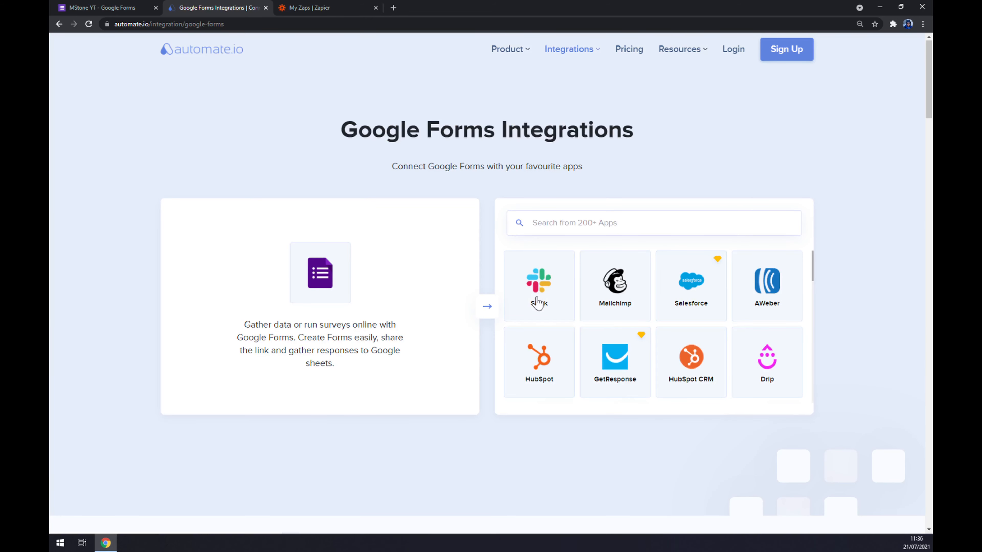
pyautogui.moveTo(537, 303)
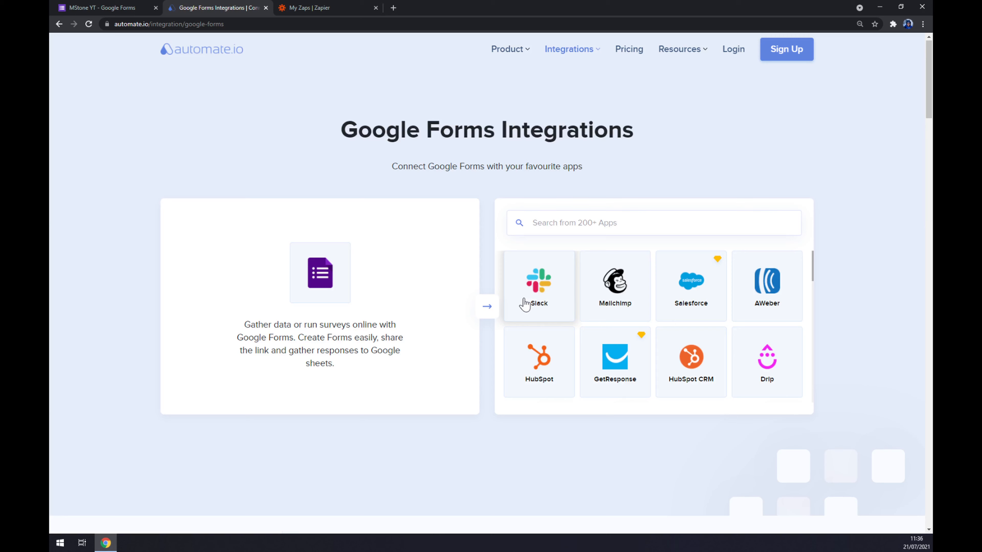
pyautogui.moveTo(533, 244)
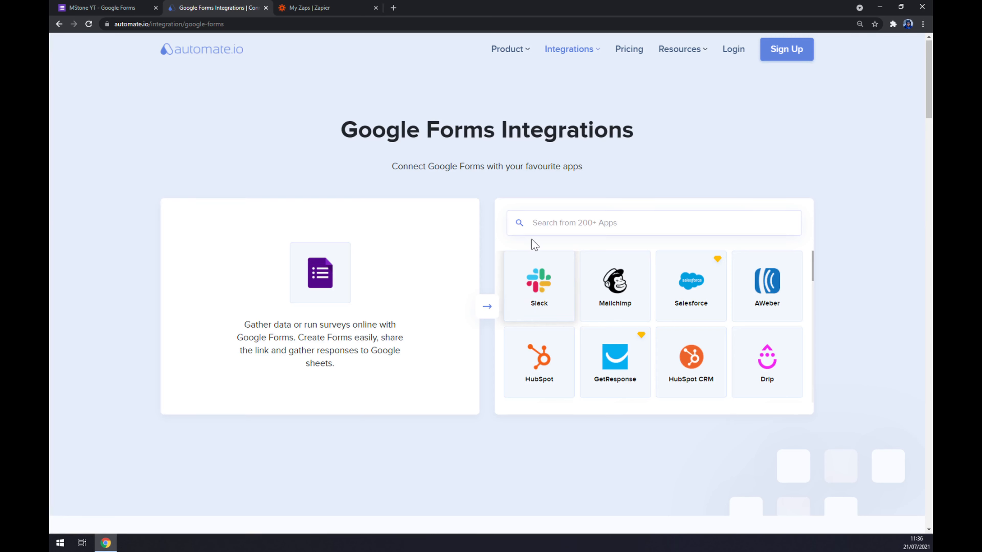
pyautogui.write('zoho')
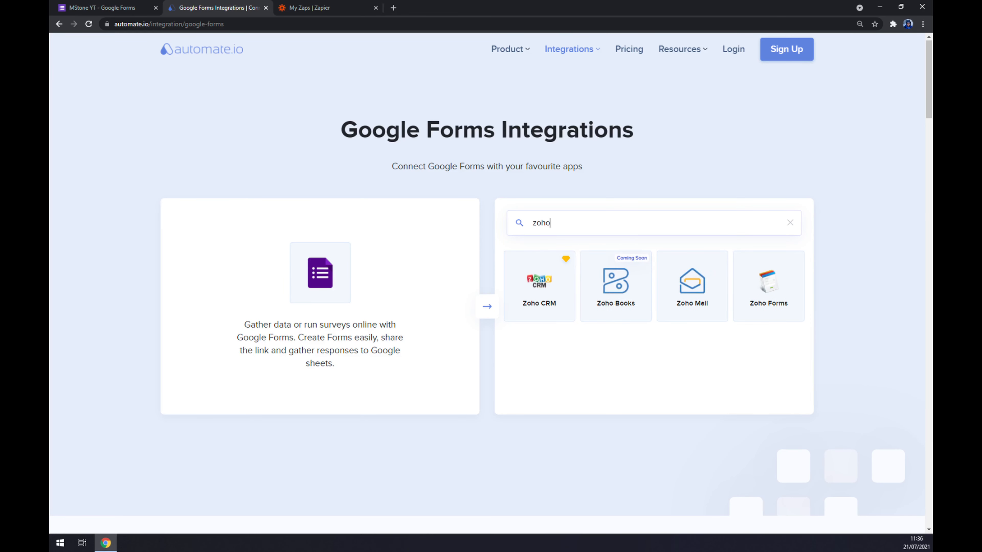
# - Choose Zoho CRM and browse the Popular Integrations down to 'Create your own Integration'
pyautogui.click(538, 286)
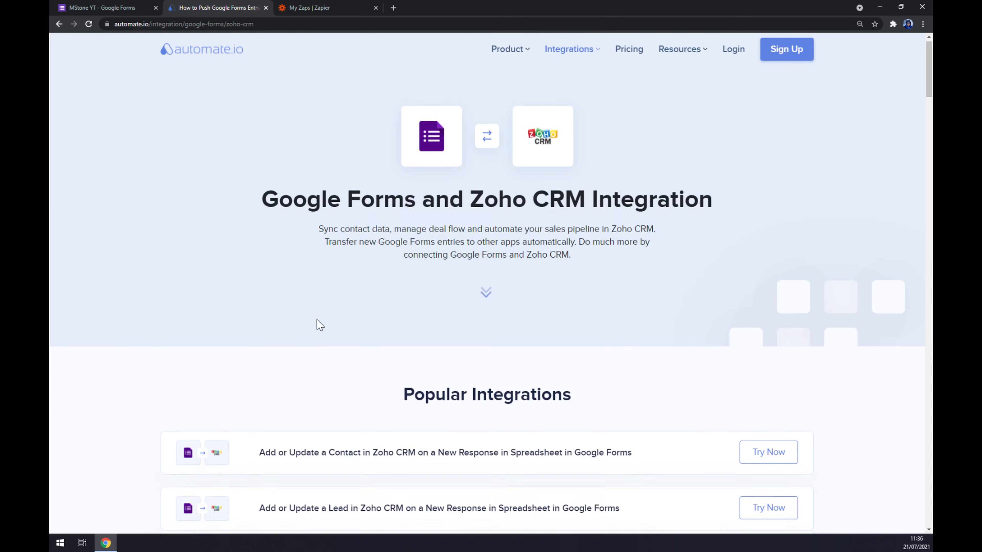
pyautogui.scroll(-3)
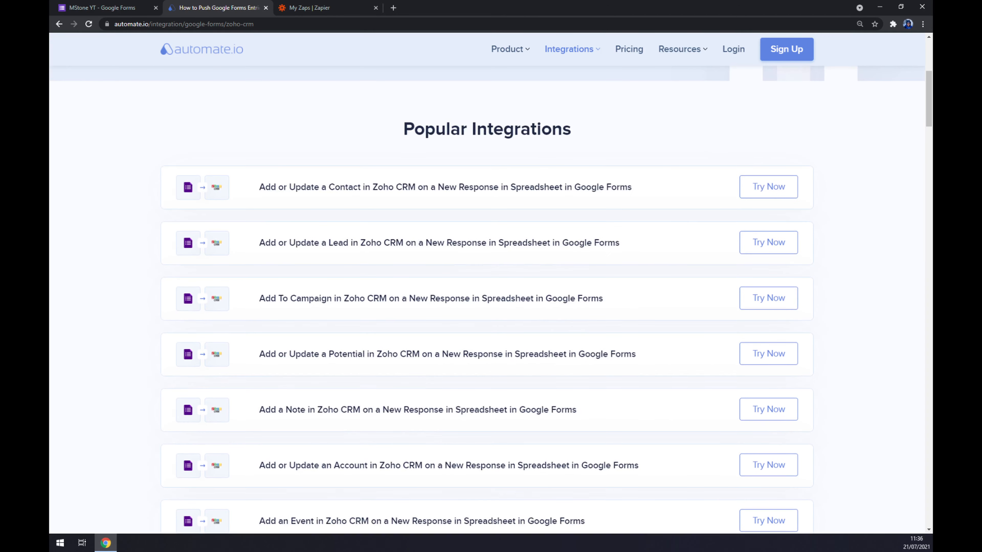
pyautogui.moveTo(328, 318)
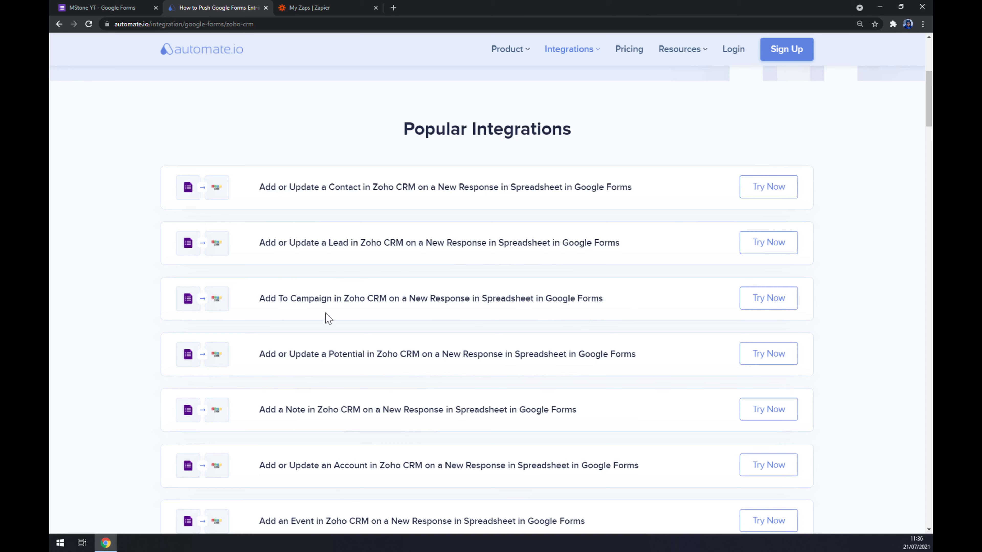
pyautogui.doubleClick(486, 129)
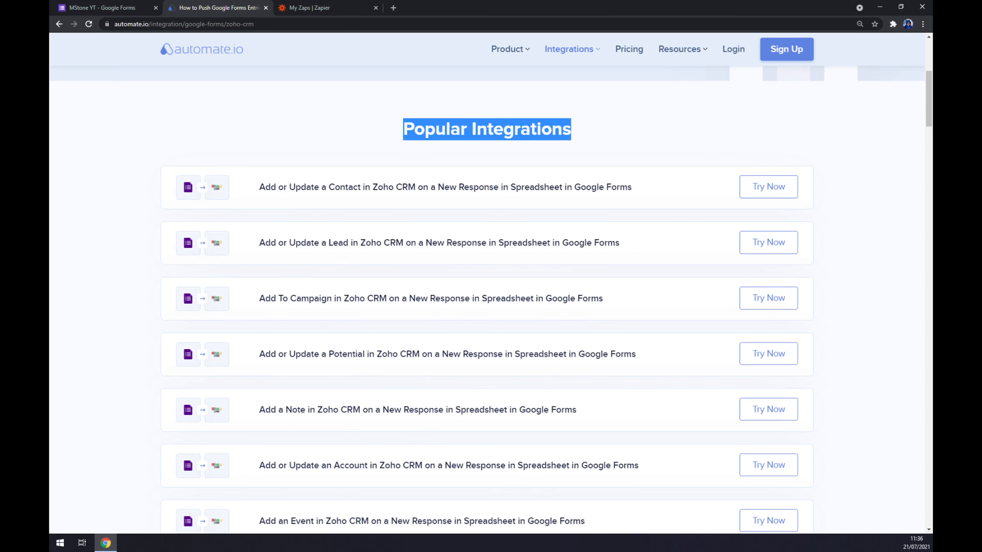
pyautogui.click(300, 142)
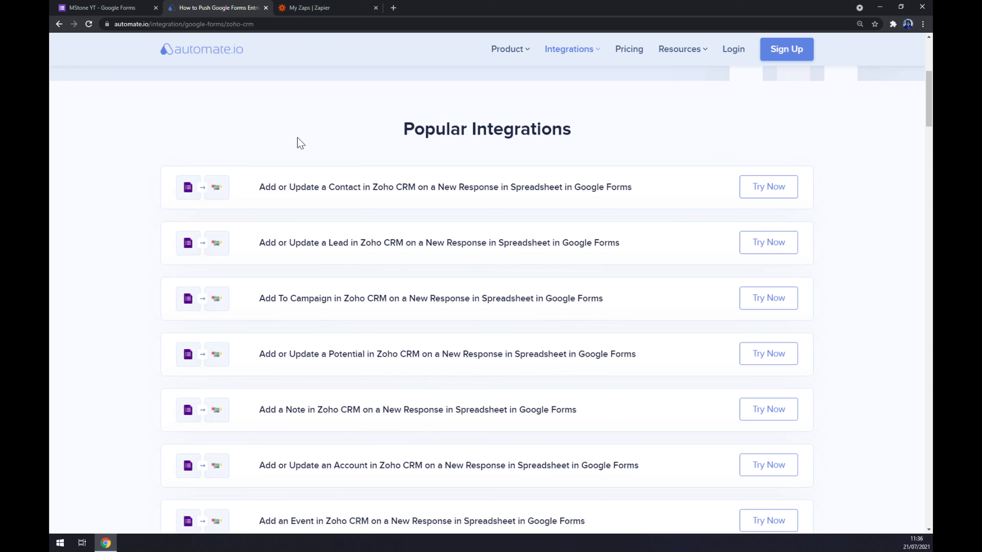
pyautogui.scroll(-3)
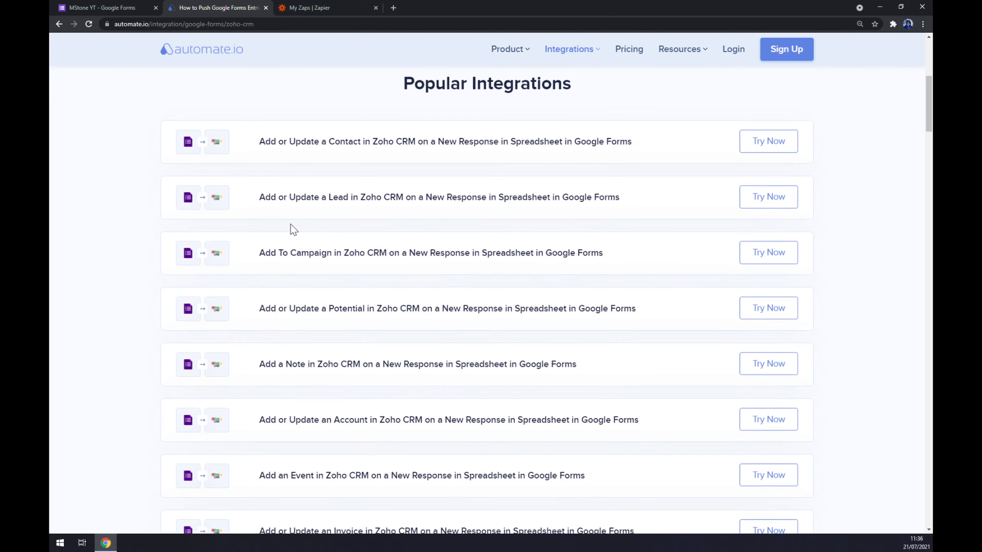
pyautogui.scroll(-3)
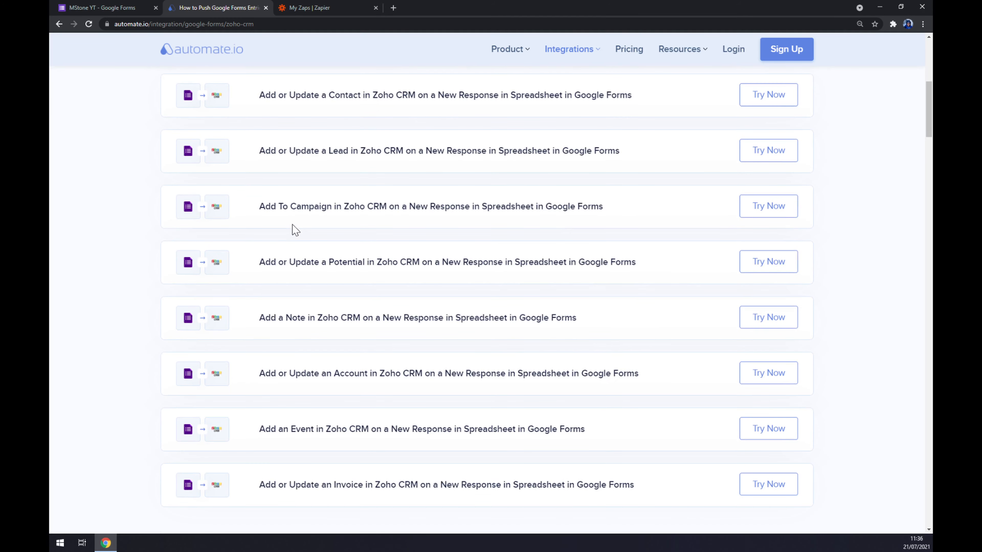
pyautogui.scroll(-3)
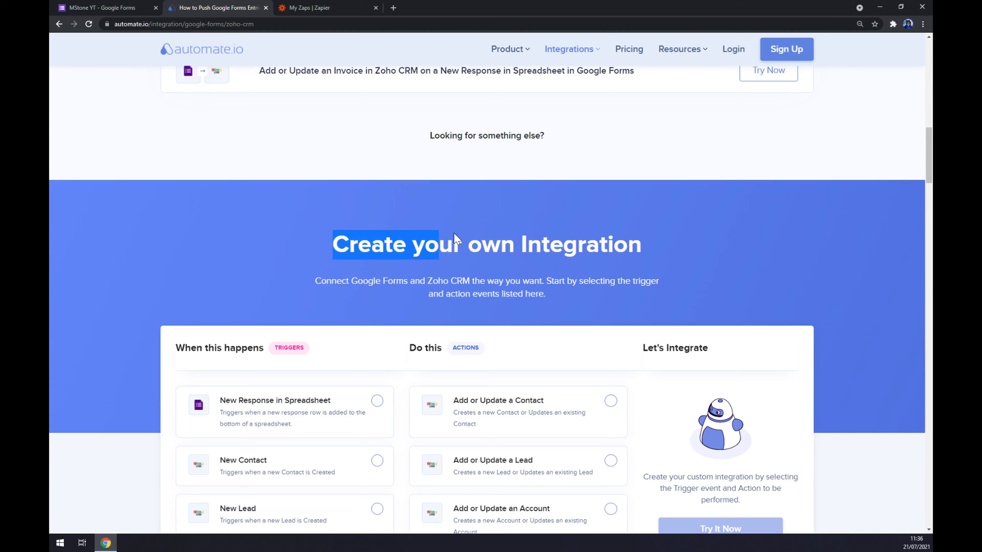
# - Select New Response in Spreadsheet trigger with Add or Update a Contact action and Try It Now
pyautogui.scroll(-3)
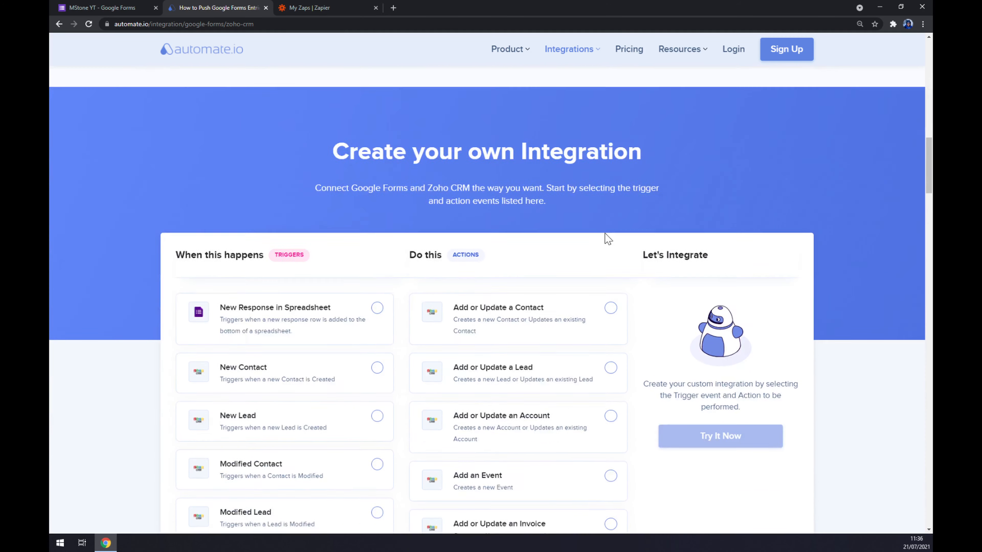
pyautogui.scroll(-3)
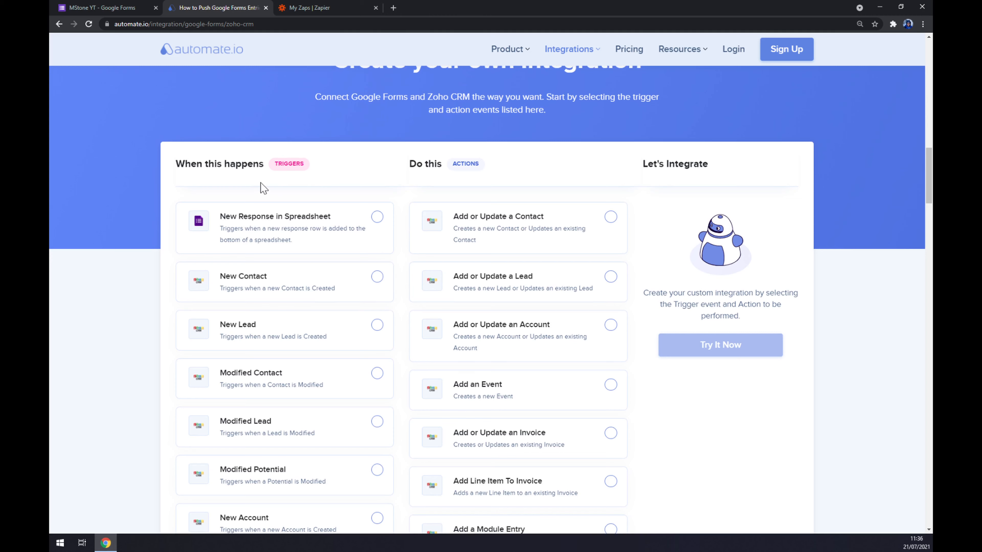
pyautogui.click(376, 217)
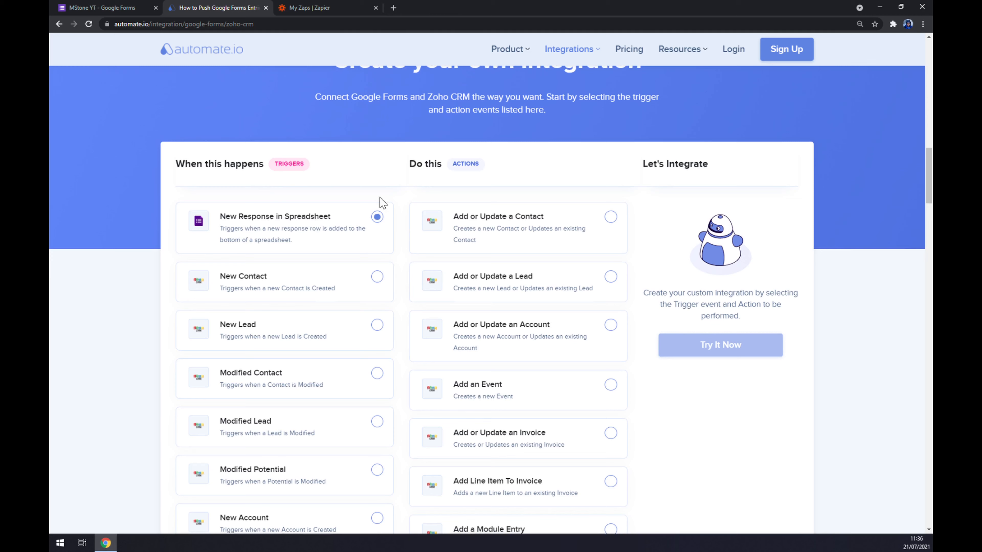
pyautogui.moveTo(452, 169)
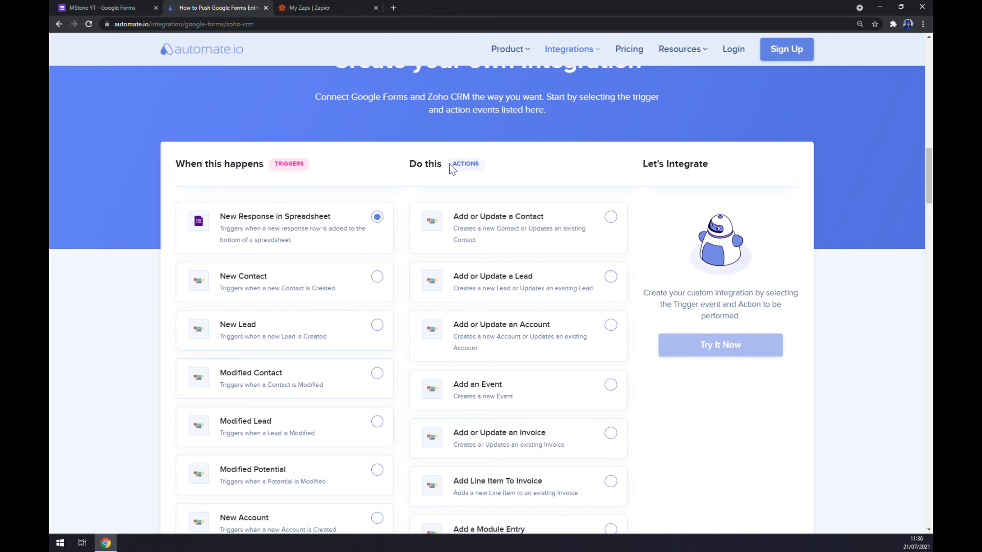
pyautogui.moveTo(460, 237)
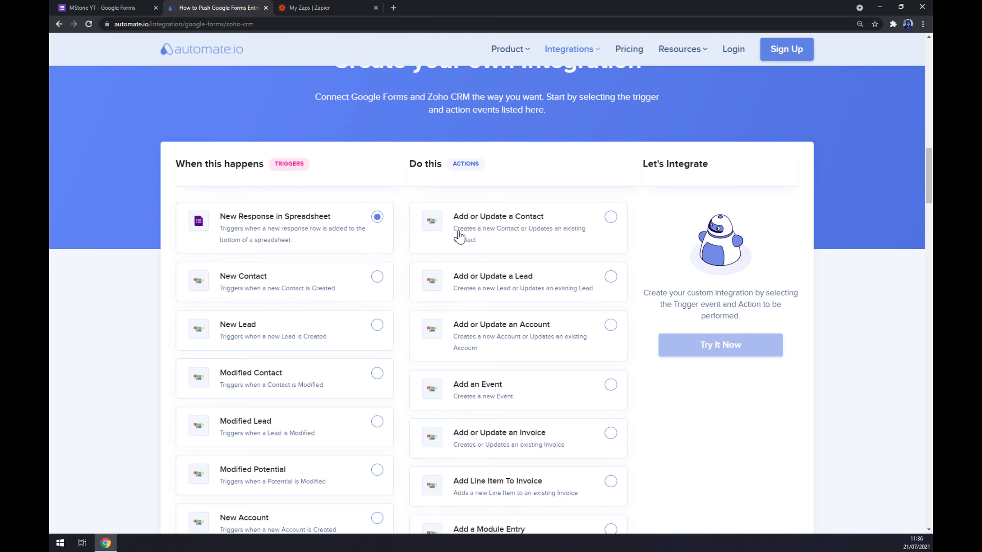
pyautogui.moveTo(450, 251)
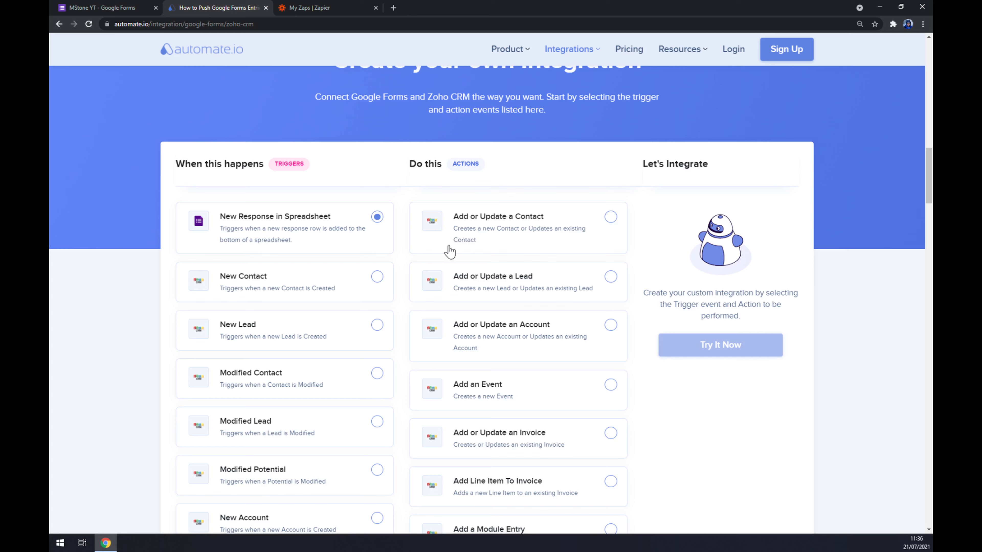
pyautogui.moveTo(374, 245)
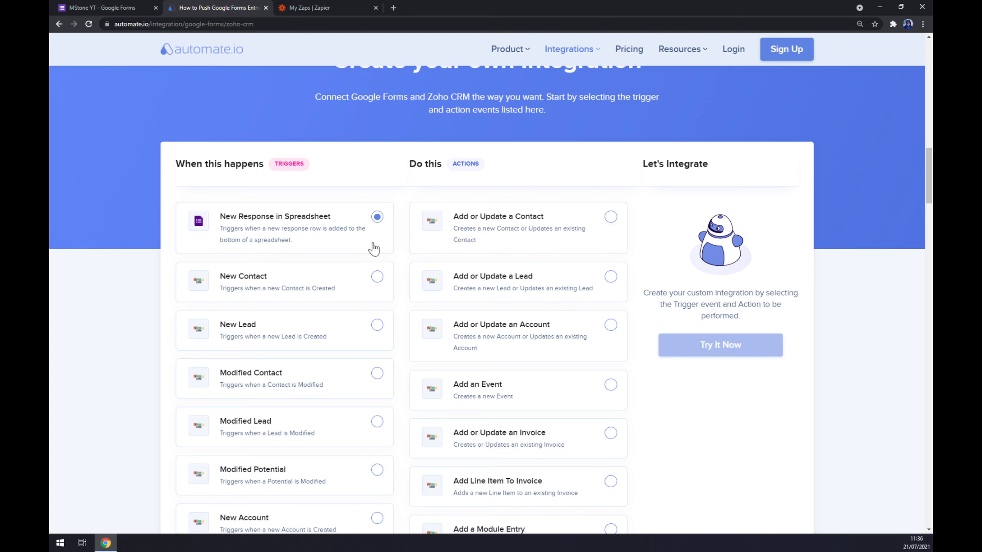
pyautogui.moveTo(516, 249)
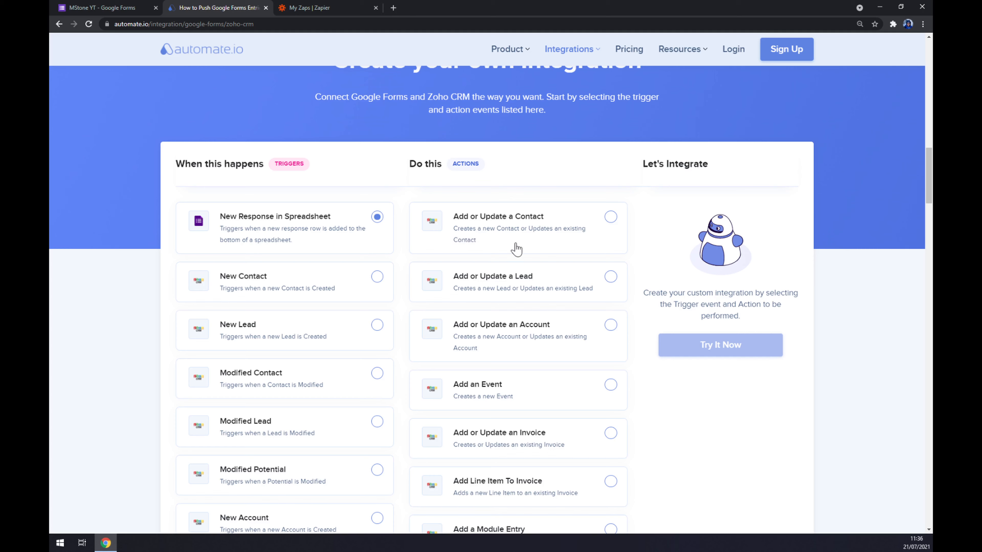
pyautogui.click(610, 216)
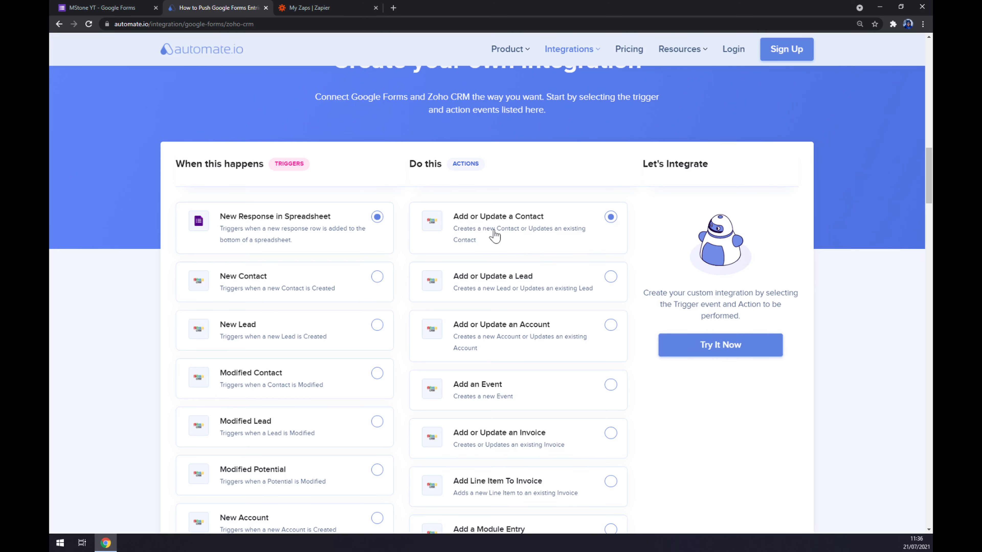
pyautogui.scroll(-3)
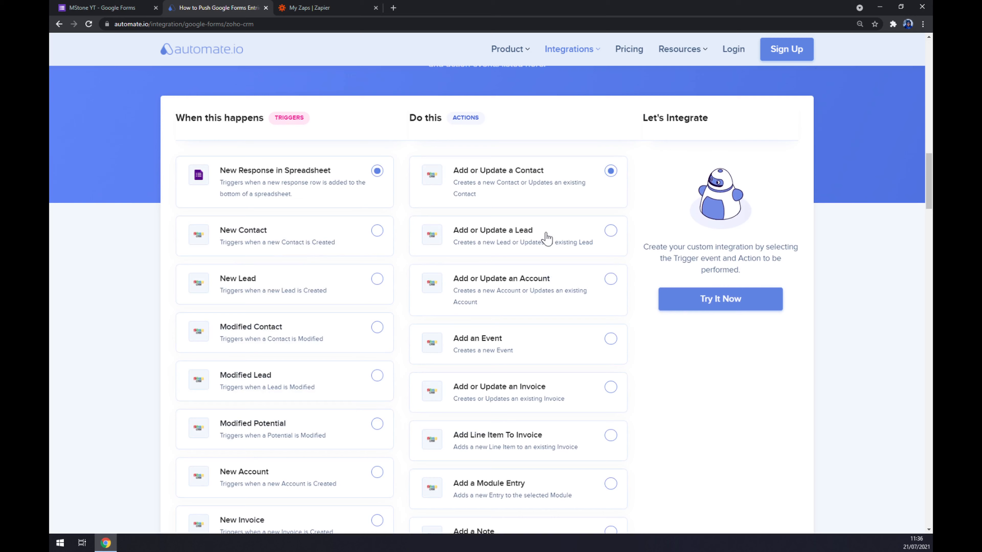
pyautogui.moveTo(720, 298)
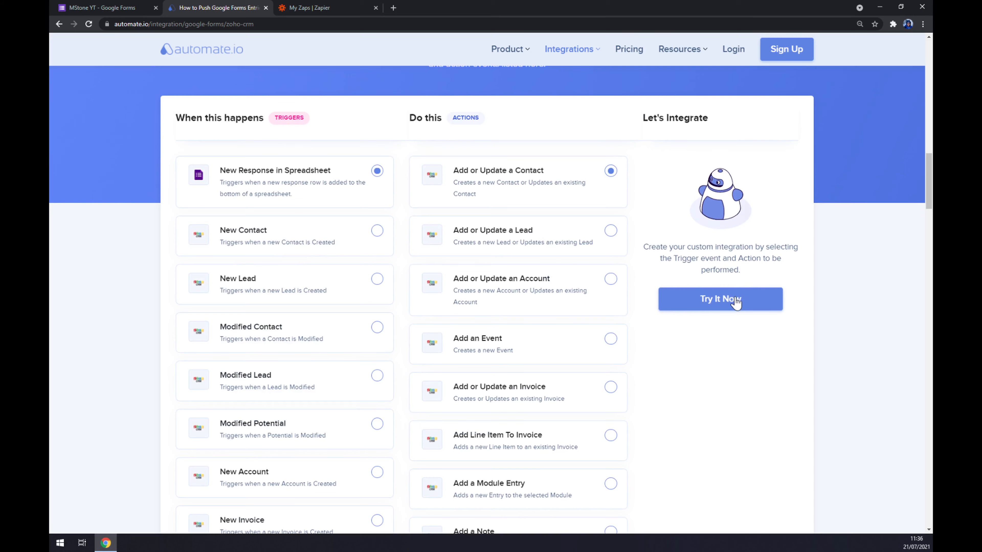
pyautogui.click(720, 298)
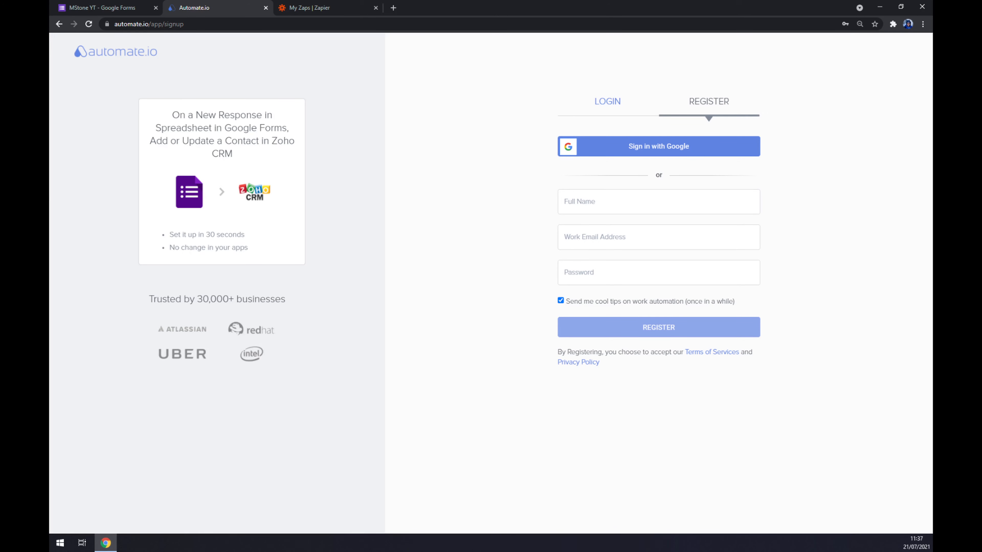
pyautogui.moveTo(331, 164)
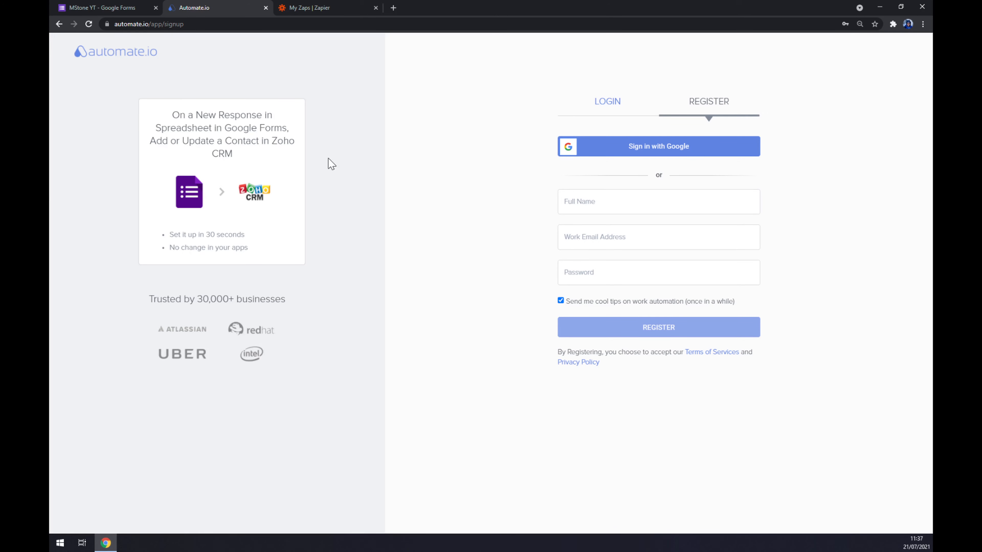
pyautogui.moveTo(347, 160)
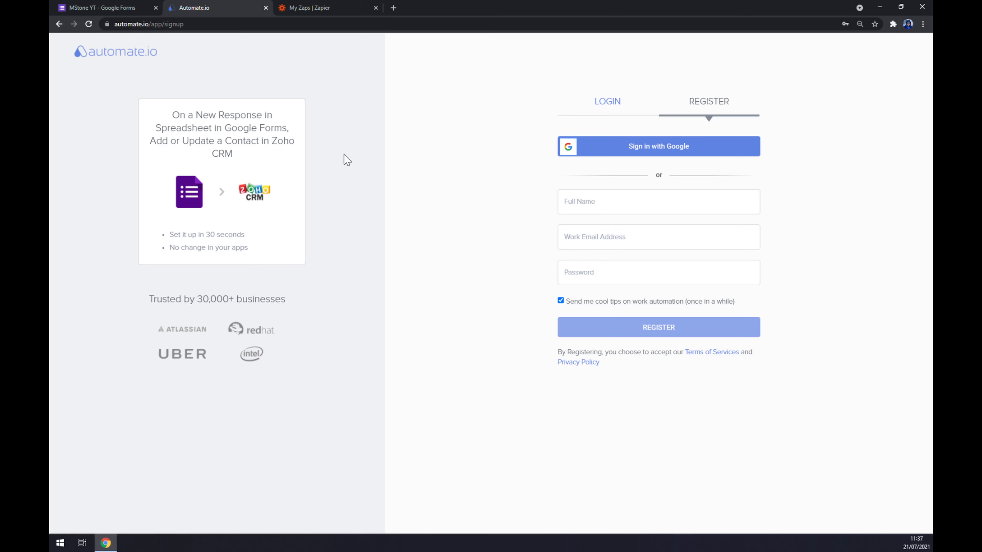
pyautogui.moveTo(368, 156)
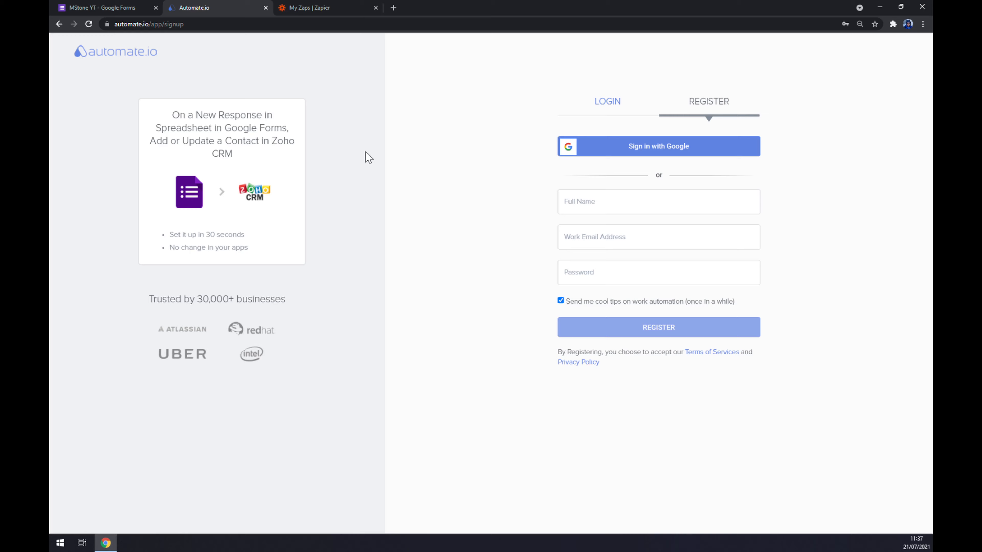
# - Leave the Automate.io sign-up page and switch to the My Zaps Zapier tab
pyautogui.click(323, 8)
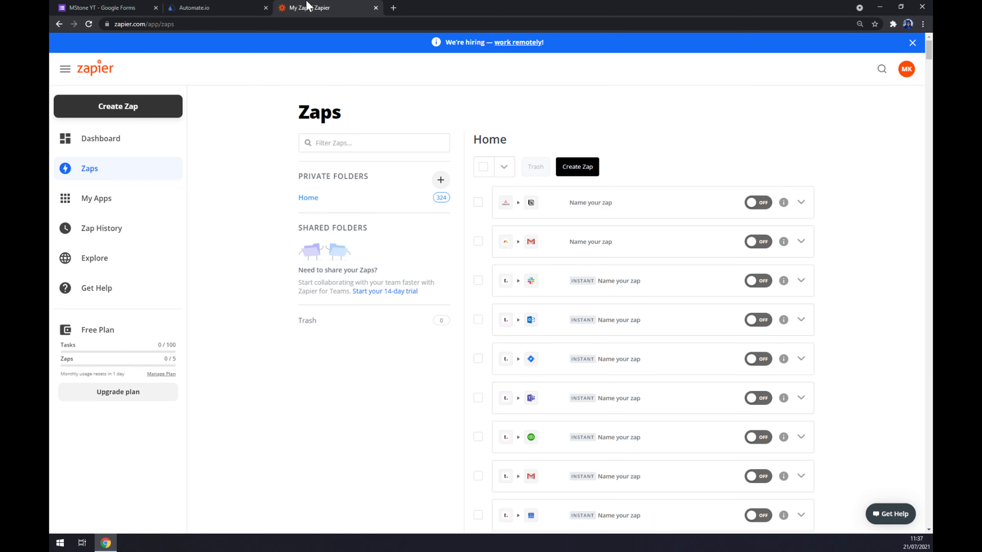
pyautogui.moveTo(248, 96)
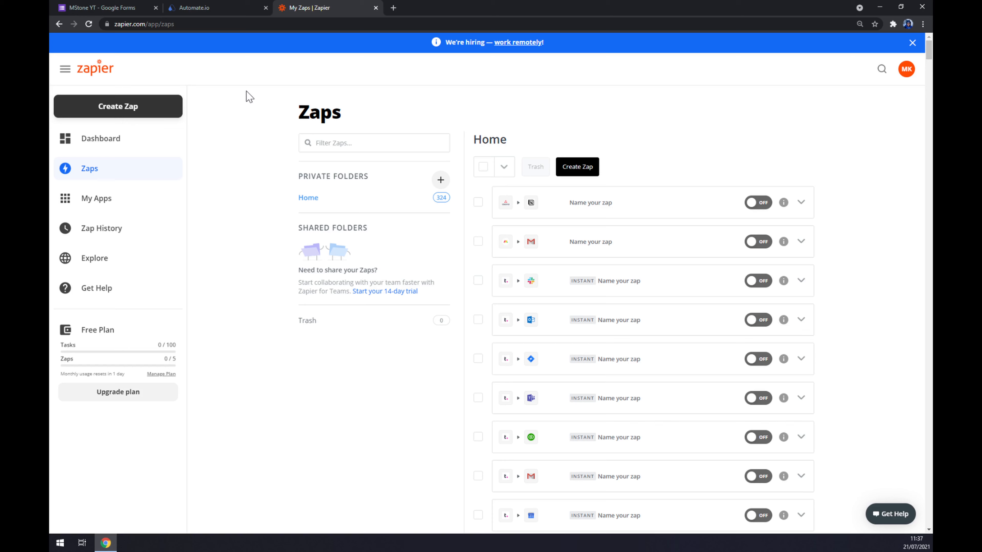
pyautogui.moveTo(250, 102)
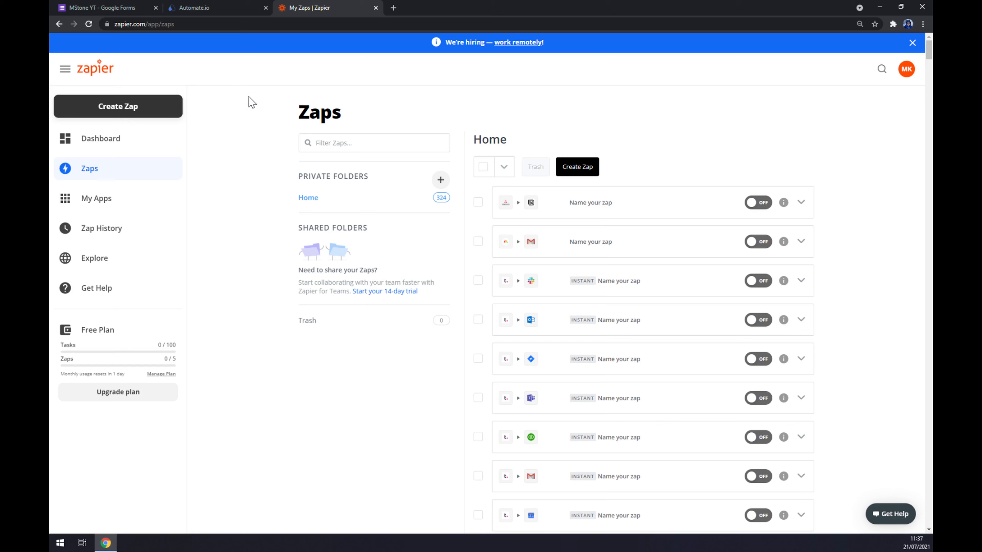
pyautogui.moveTo(156, 119)
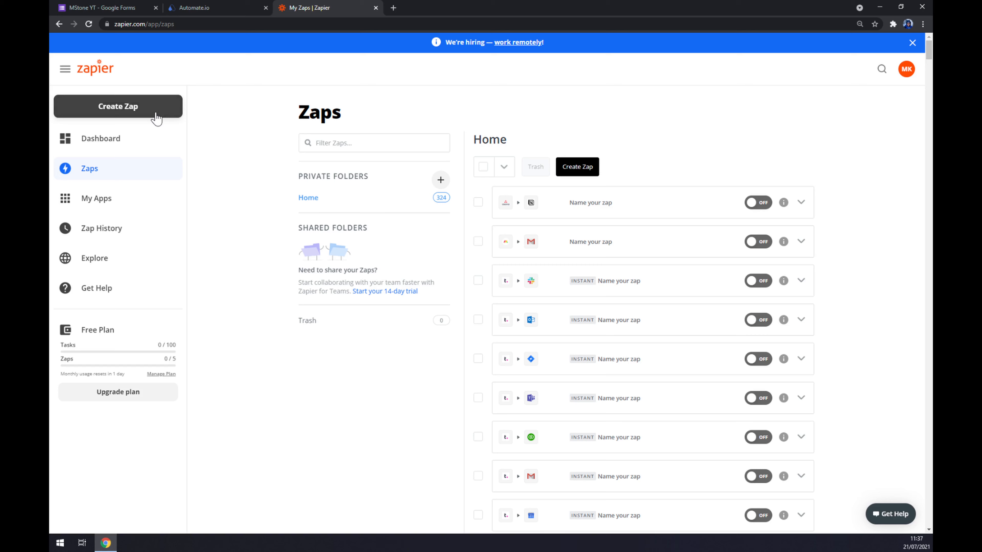
pyautogui.click(117, 106)
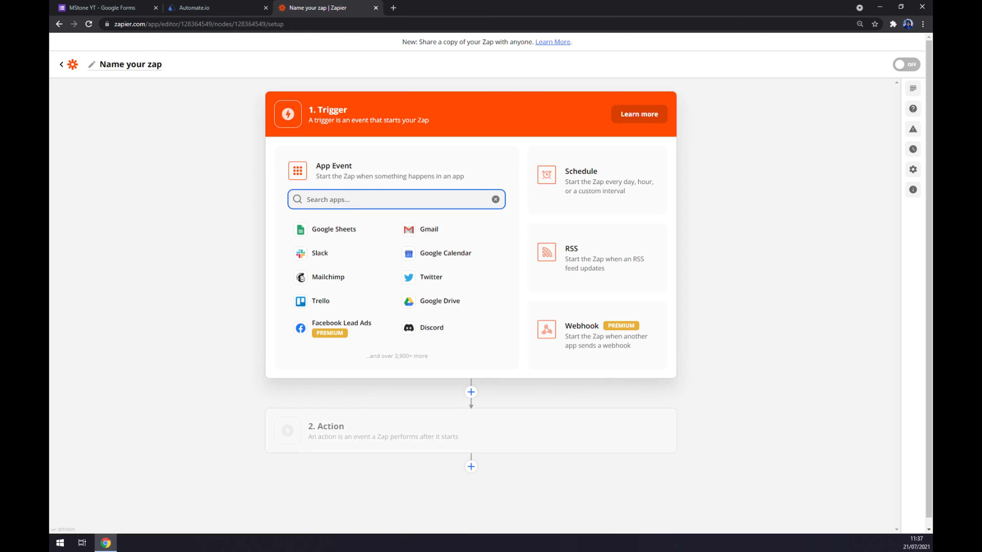
# - Make Google Forms' New Response in Spreadsheet the new zap's trigger
pyautogui.write('forms')
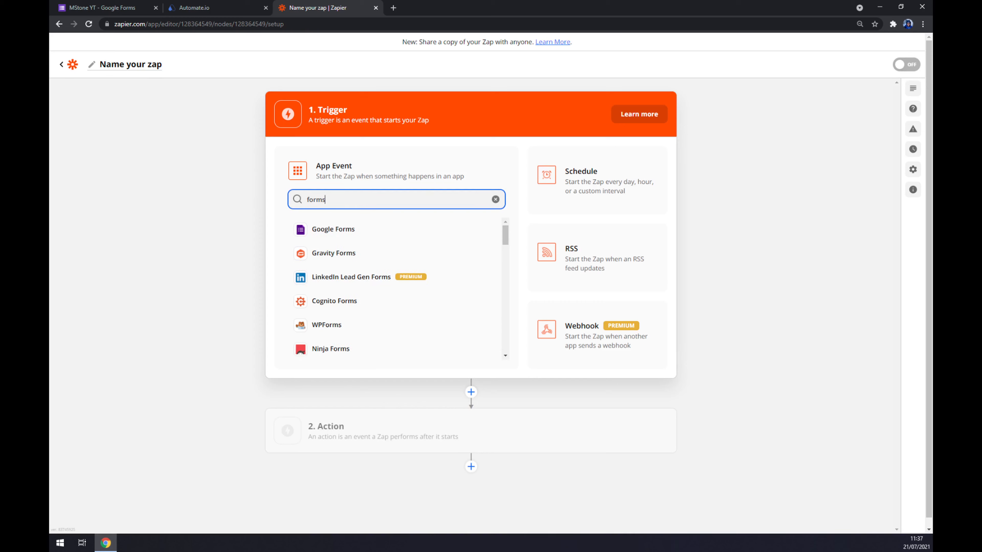
pyautogui.click(333, 229)
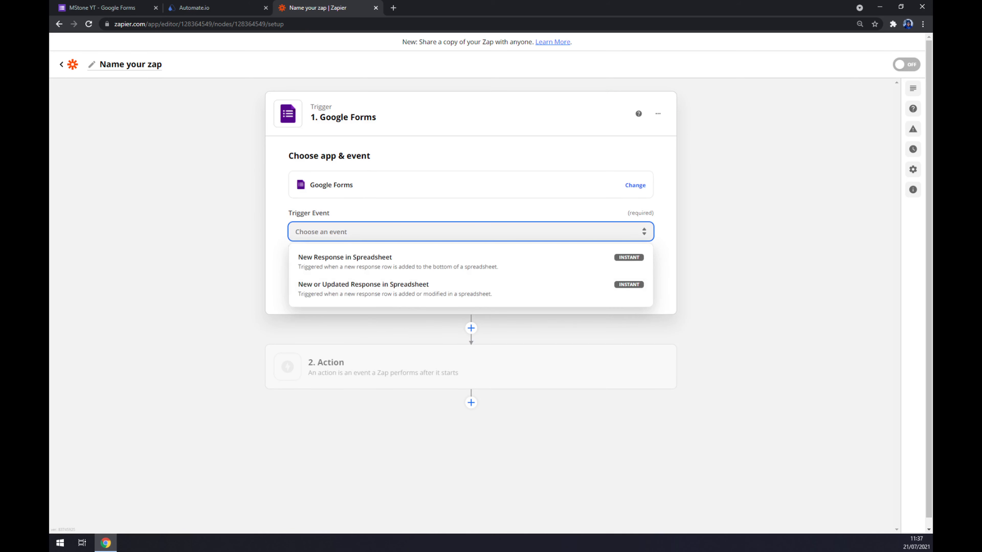
pyautogui.moveTo(370, 261)
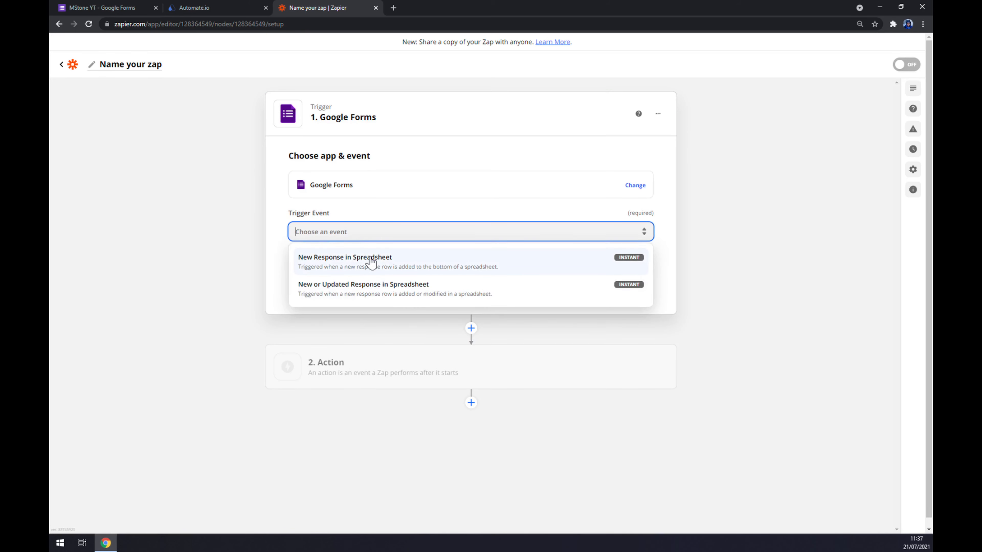
pyautogui.click(344, 257)
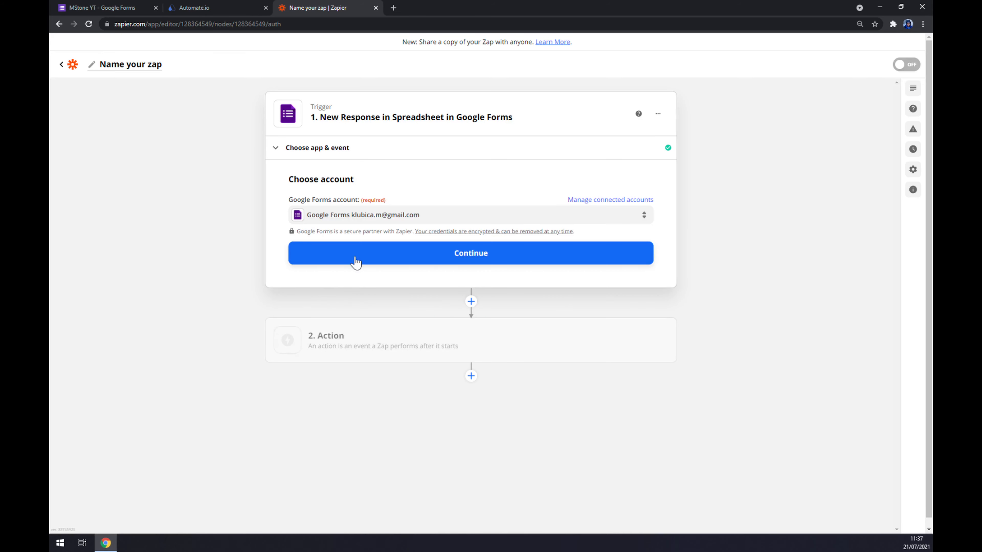
# - Continue with the connected Google Forms account through to the Action step
pyautogui.click(471, 253)
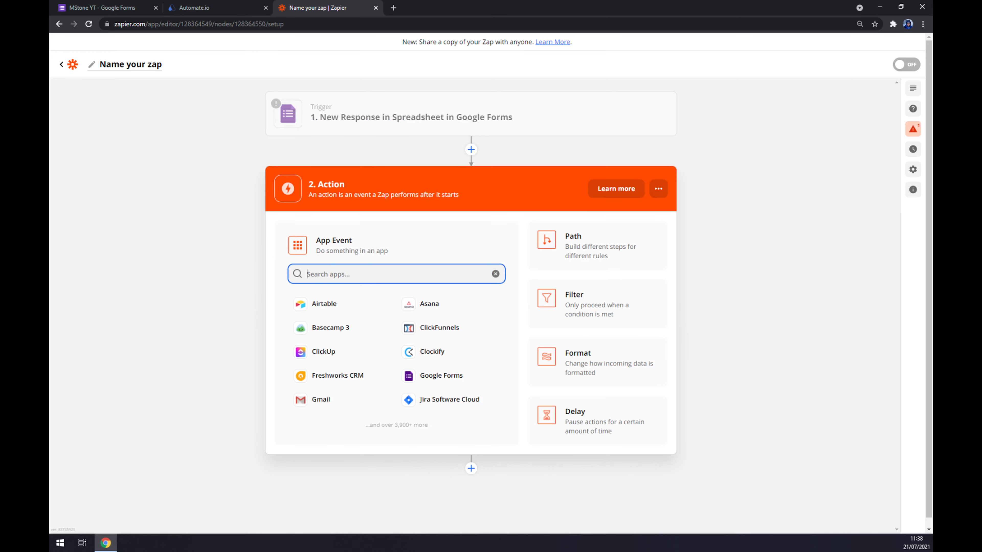
# - Set the action to Zoho CRM's Update Related Module Entry event
pyautogui.write('z')
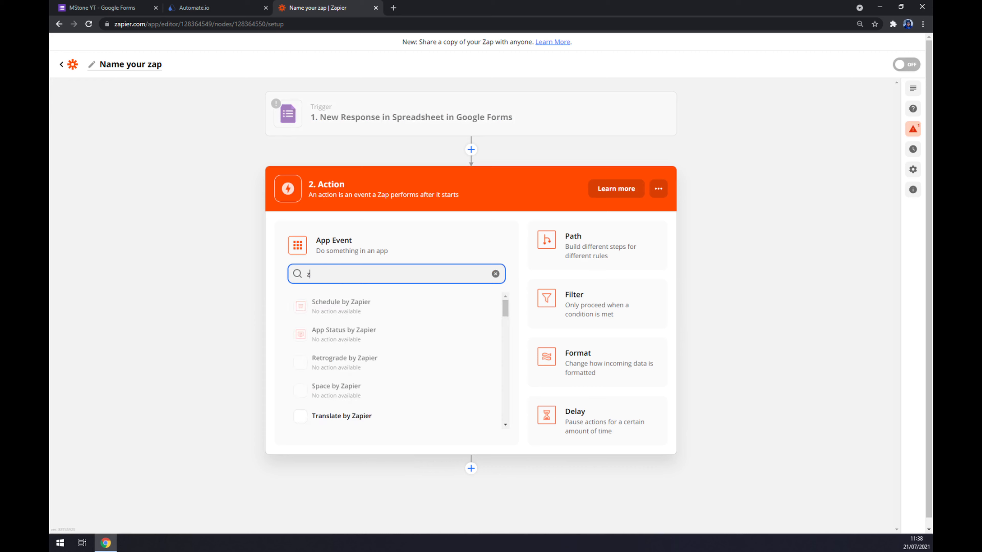
pyautogui.write('zoho')
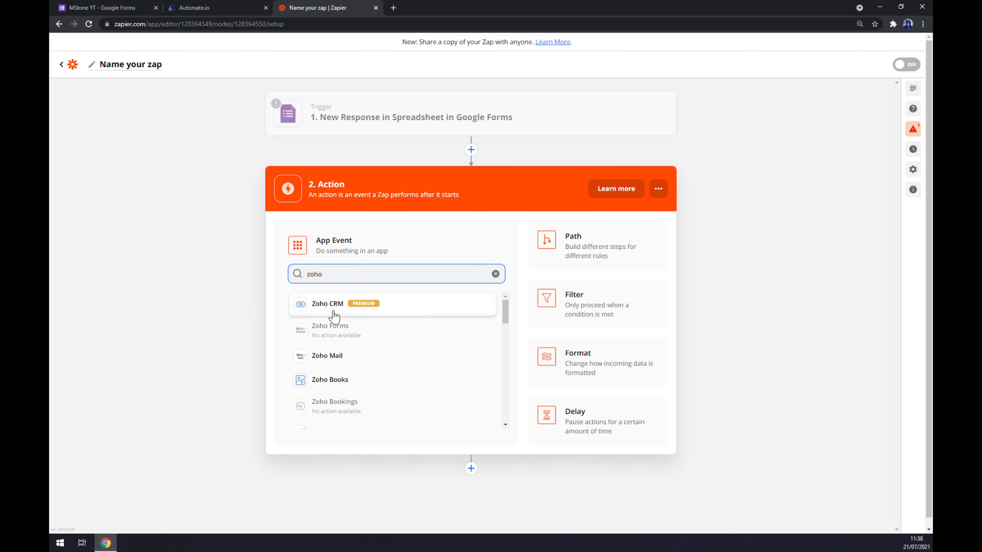
pyautogui.click(326, 303)
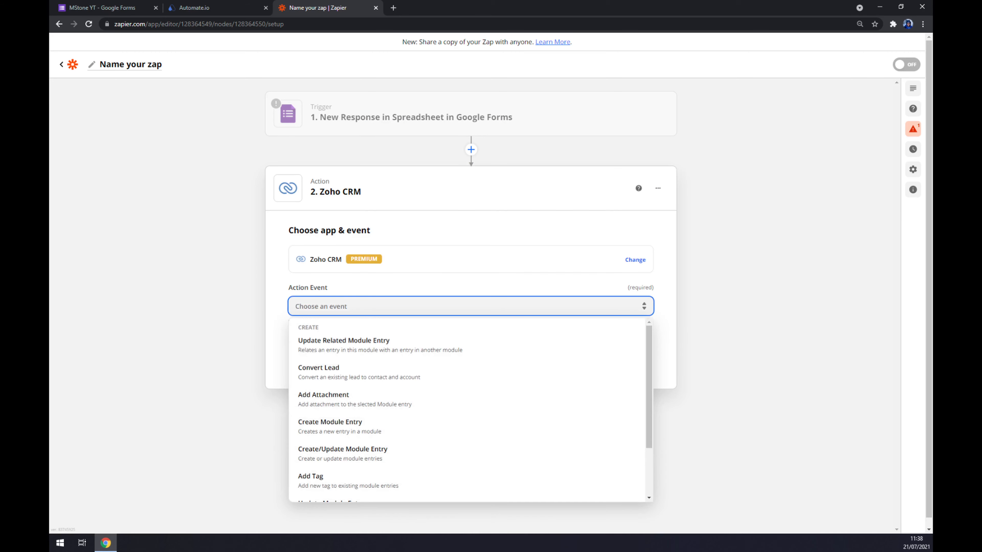
pyautogui.scroll(-3)
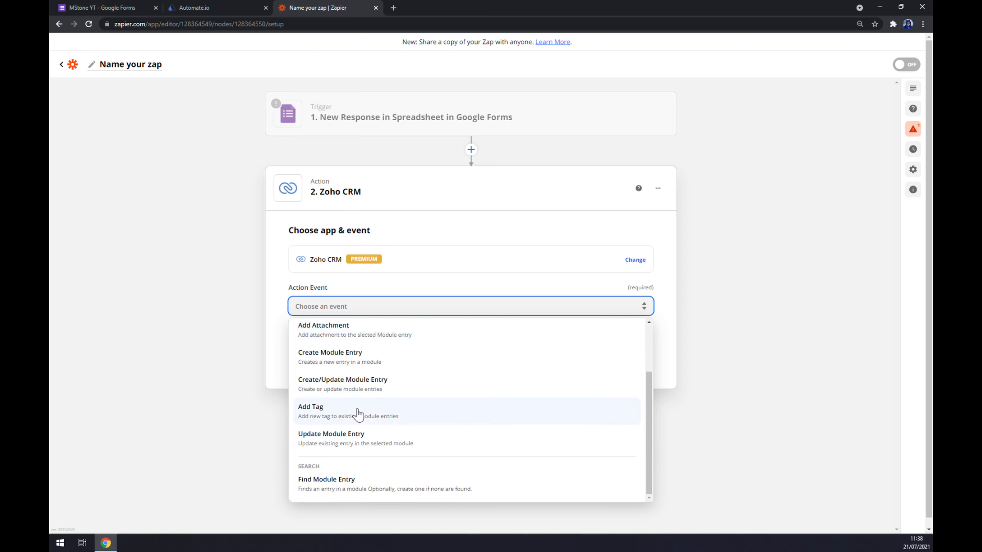
pyautogui.scroll(3)
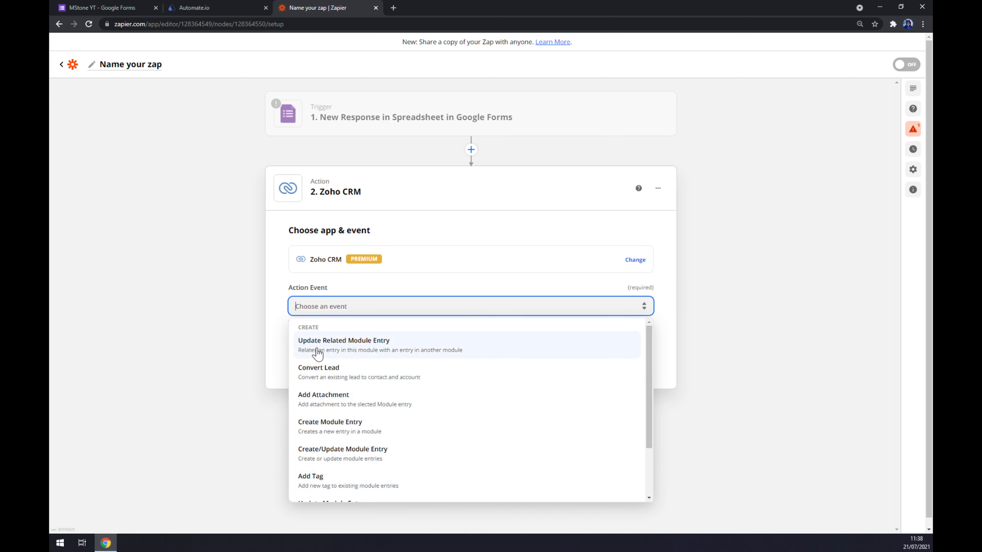
pyautogui.click(343, 340)
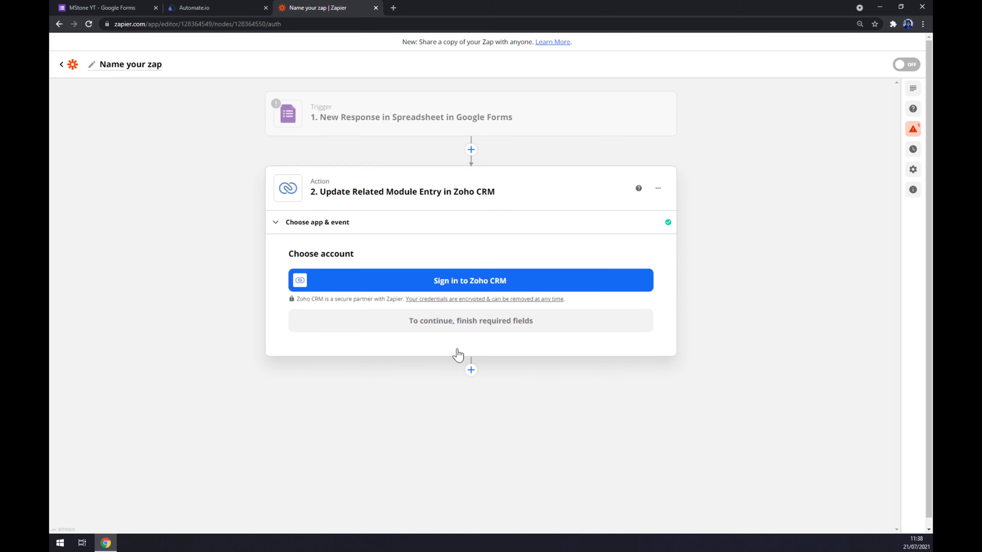
pyautogui.moveTo(458, 354)
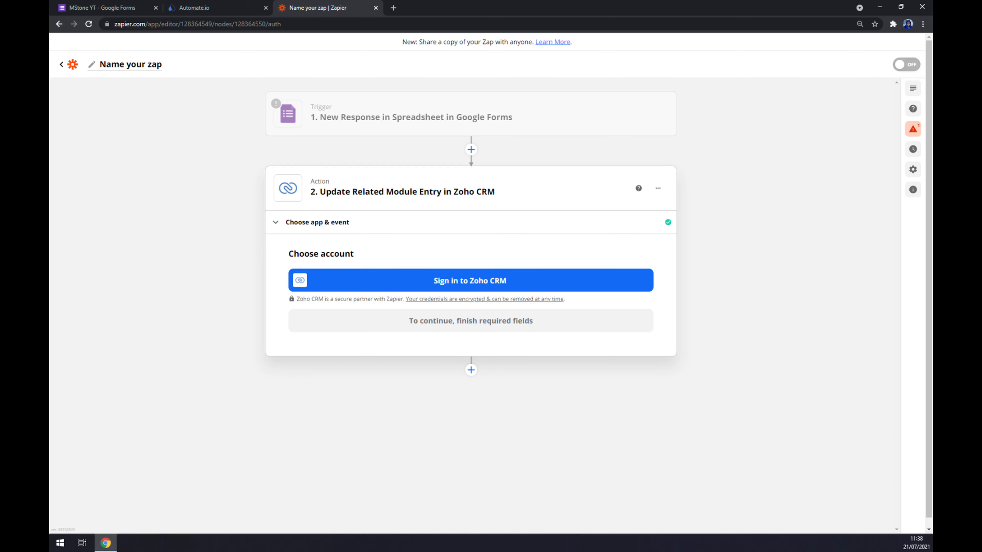